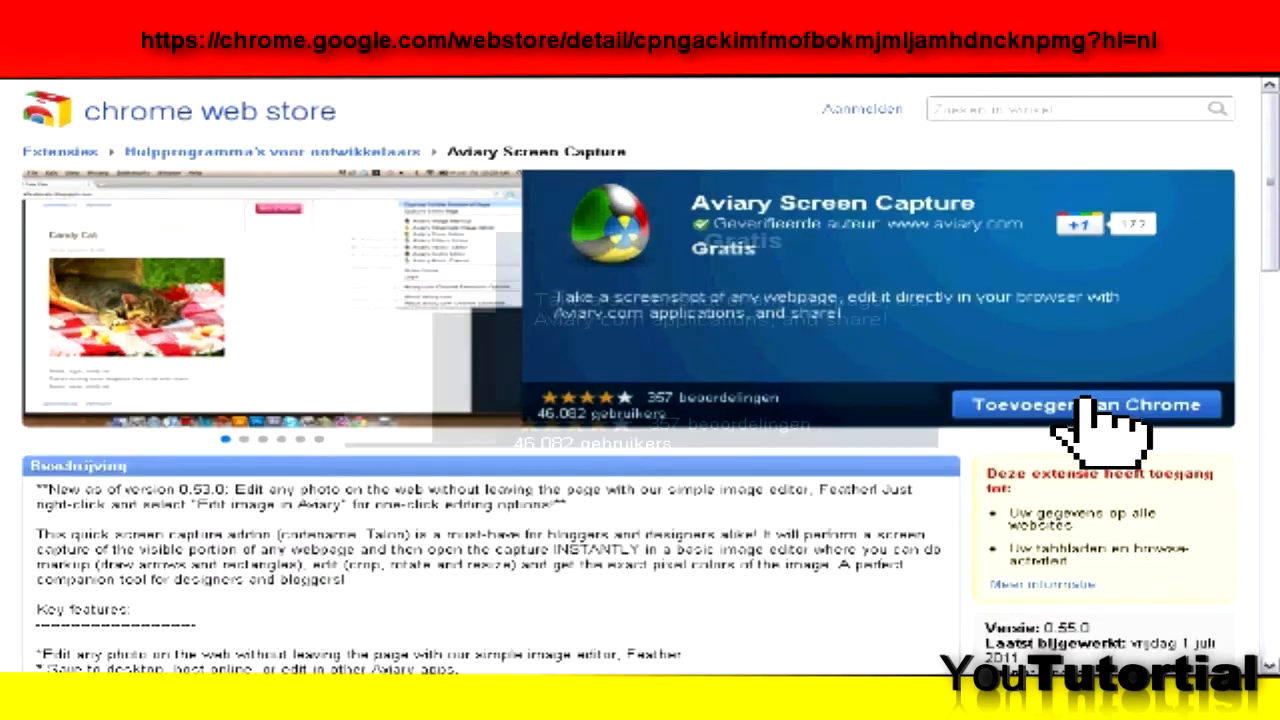
- Add the Aviary Screen Capture extension to Chrome and confirm the installation
click(1088, 404)
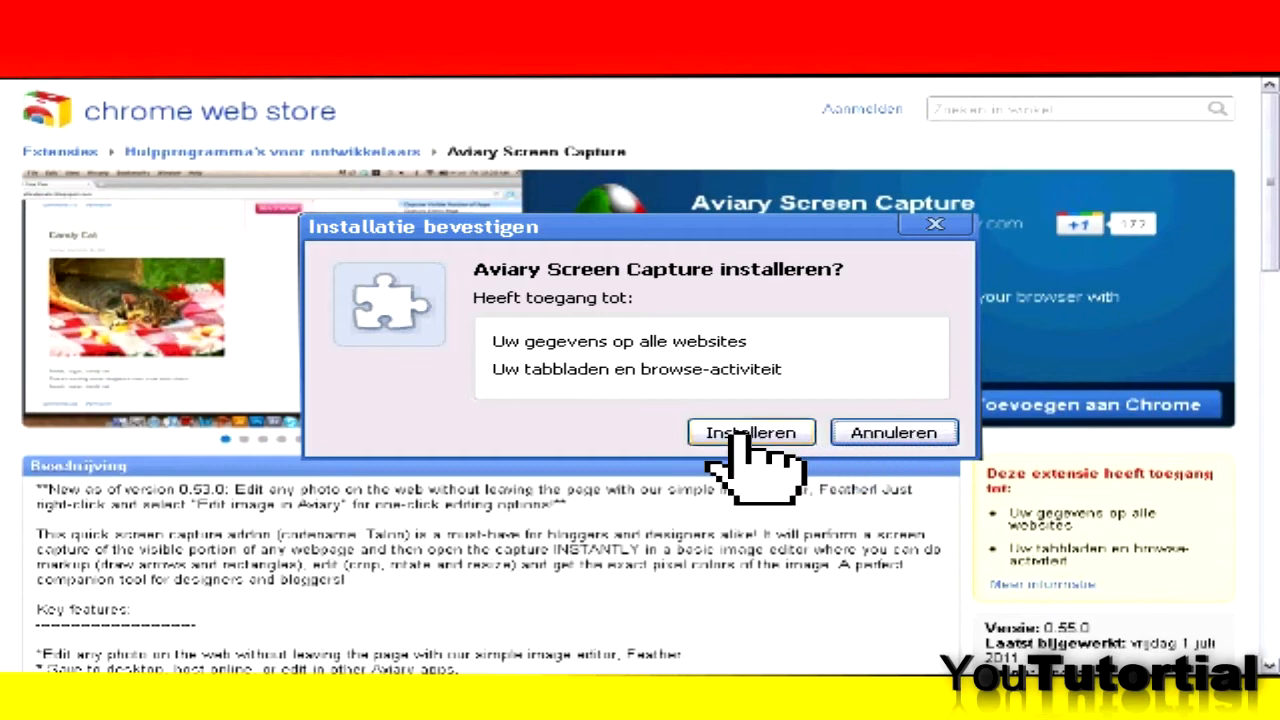
click(751, 432)
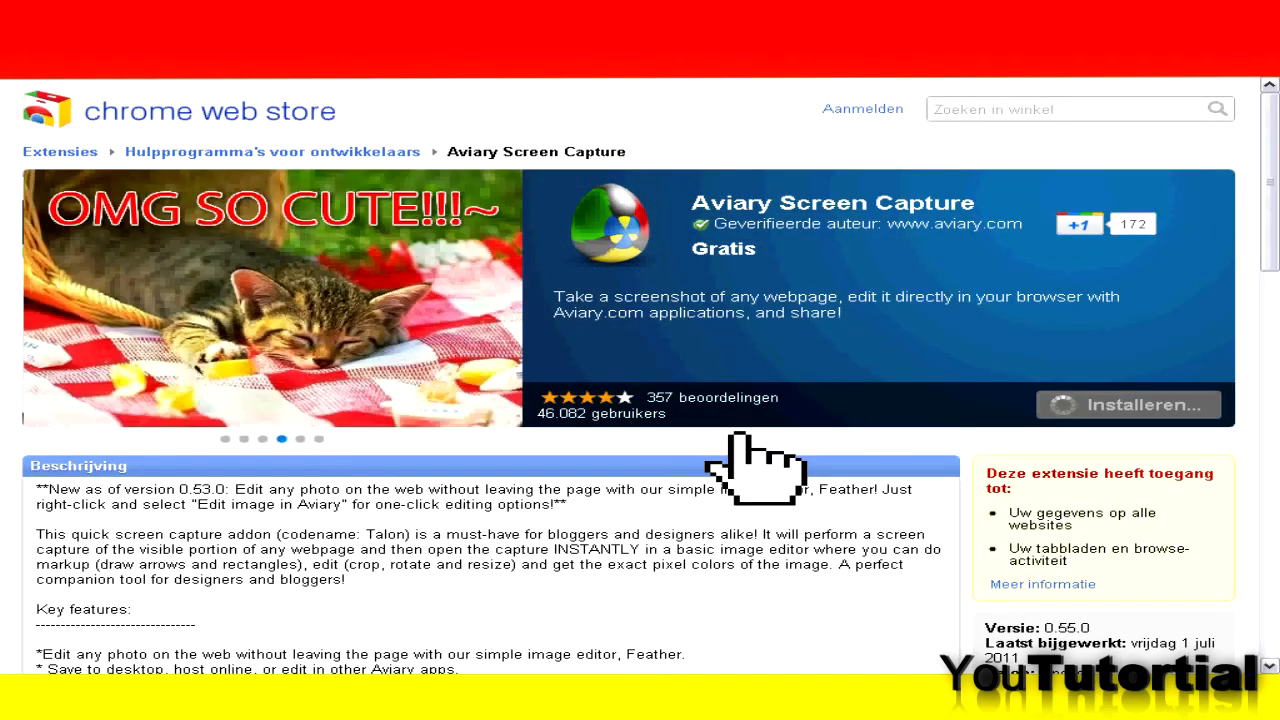
right_click(270, 290)
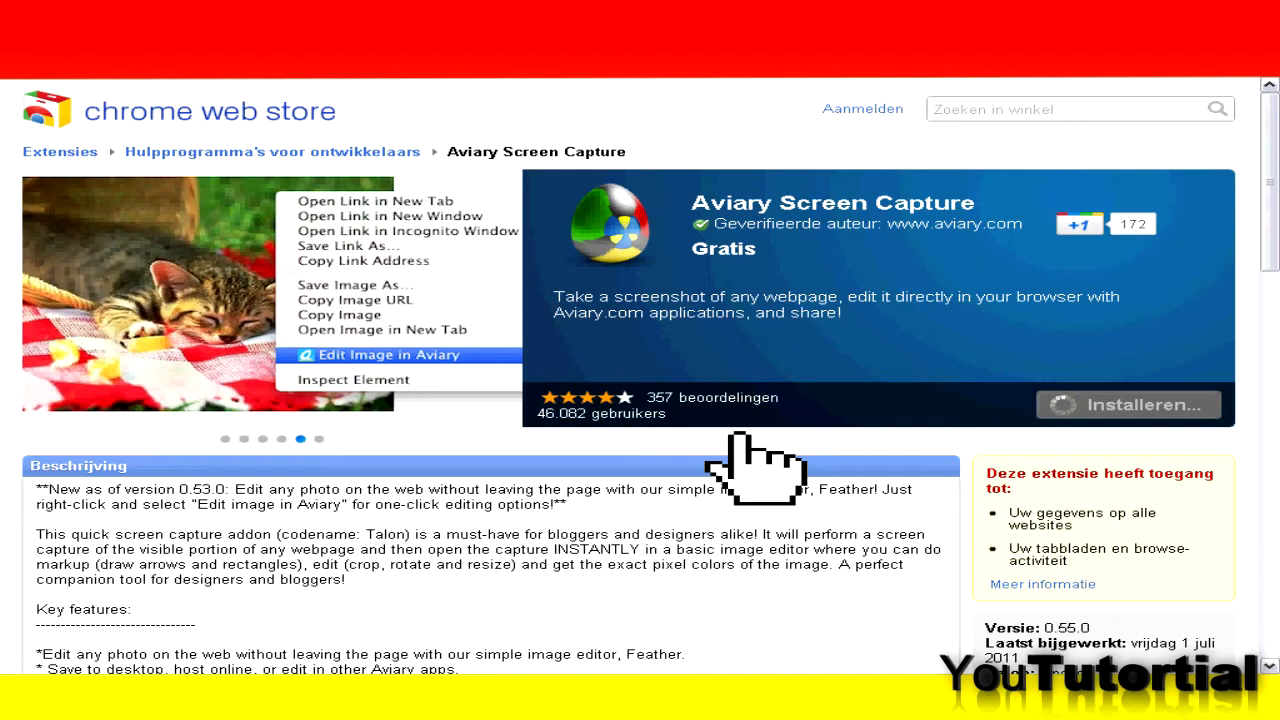
click(1127, 404)
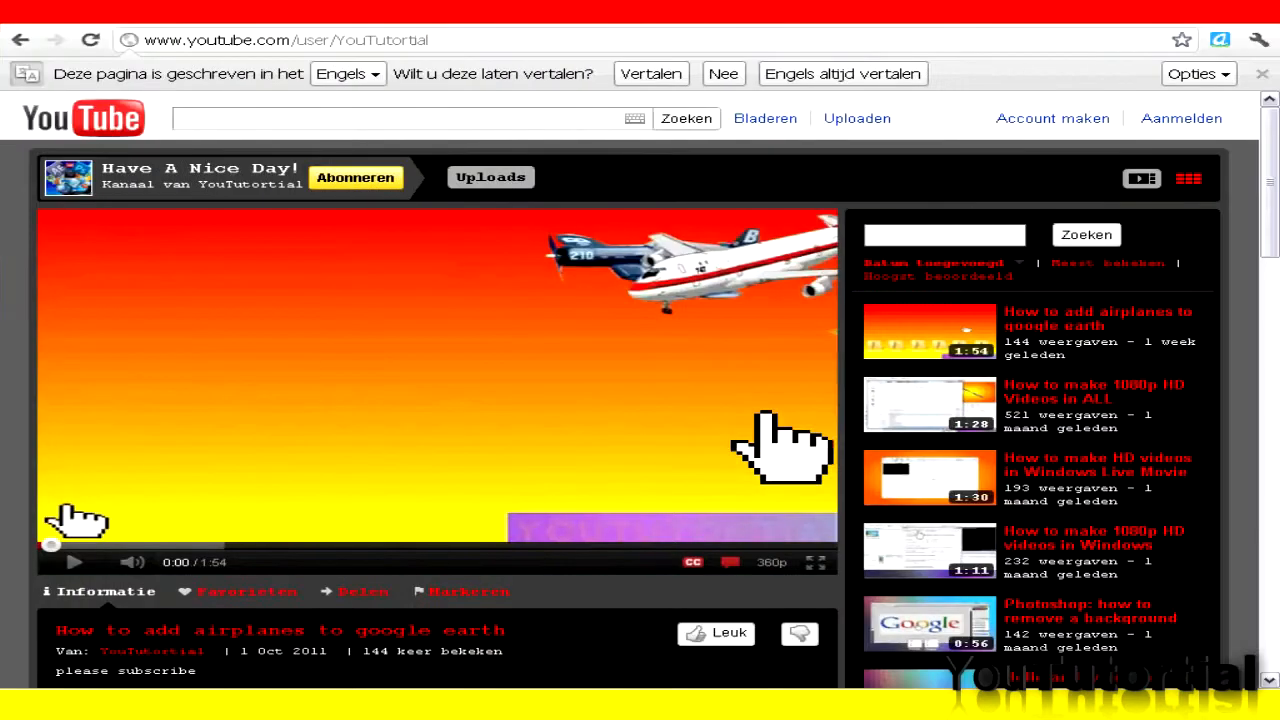
- Capture the entire YouTube channel page with Aviary and save it from the editor
click(1220, 40)
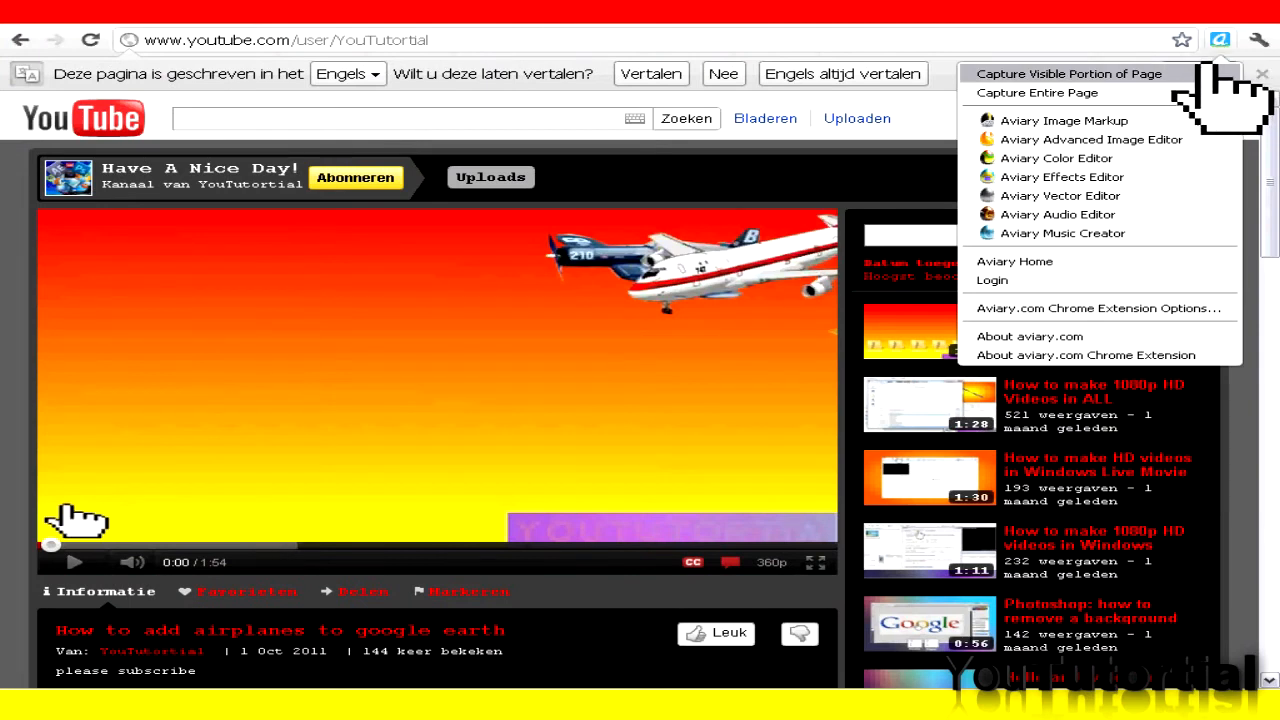
click(1068, 73)
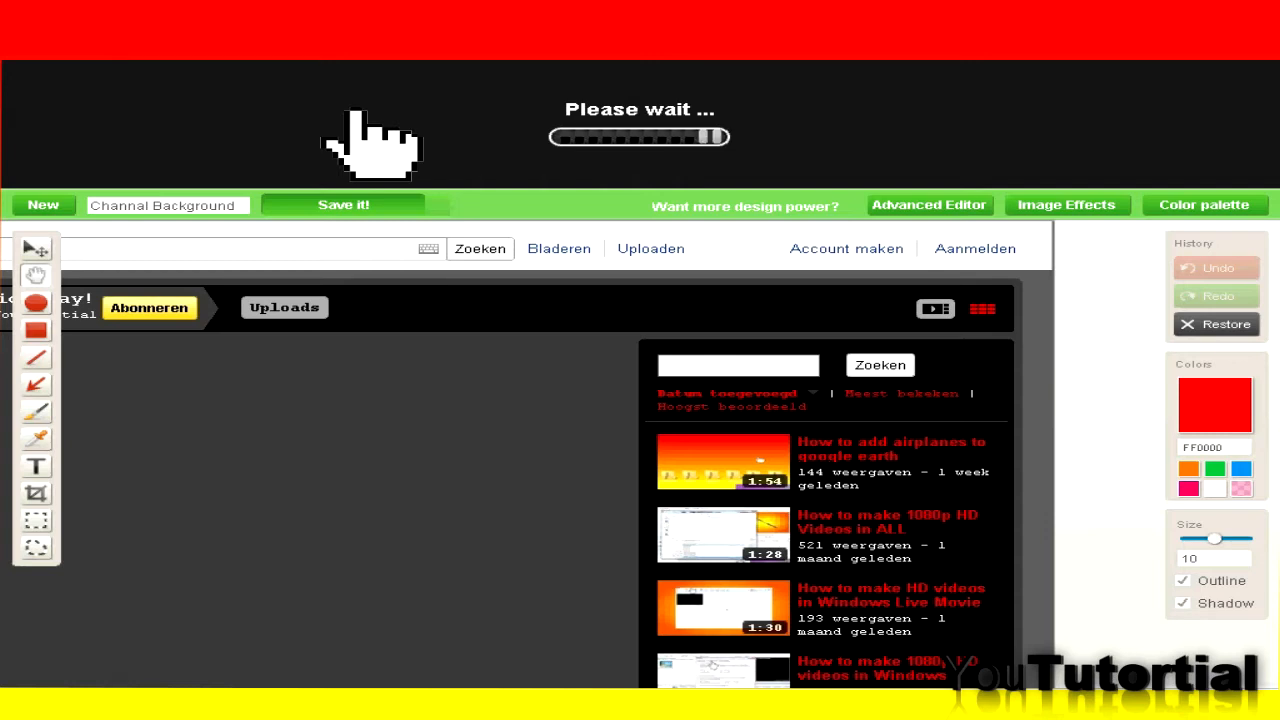
click(344, 205)
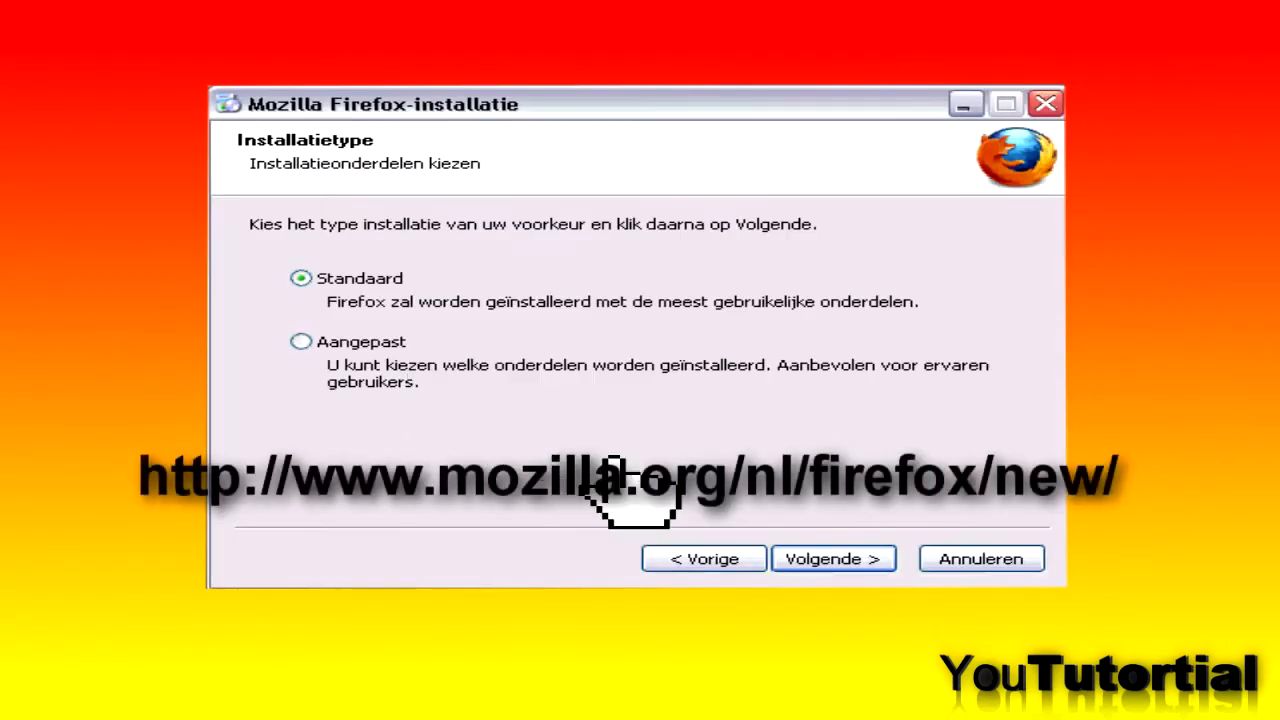
- Run the Firefox installer with the Standaard installation type and install it
click(833, 558)
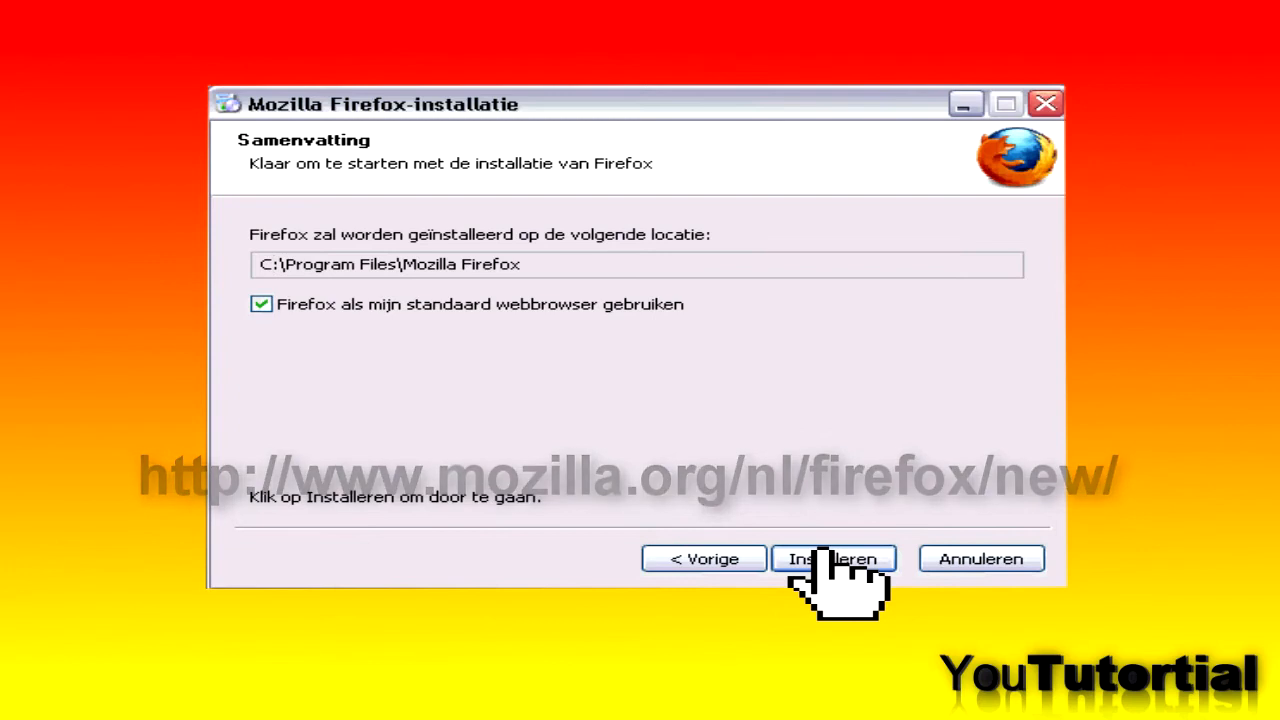
mouse_move(300, 300)
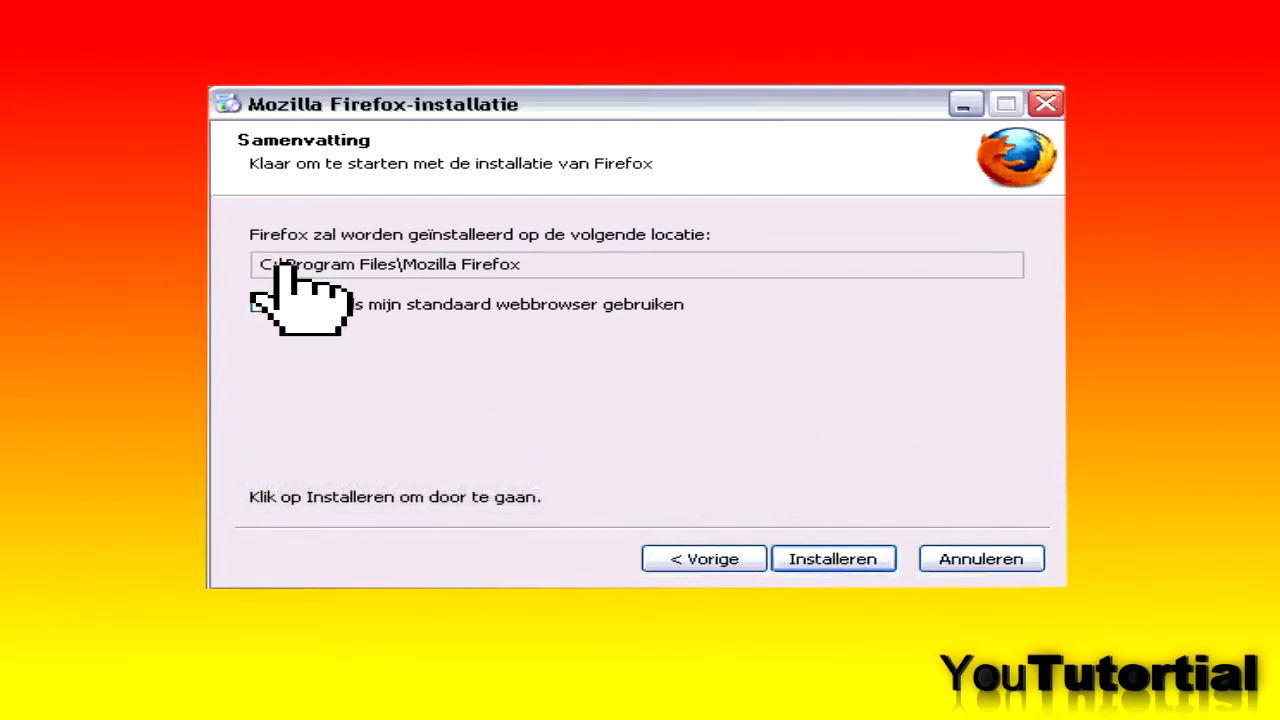
click(832, 558)
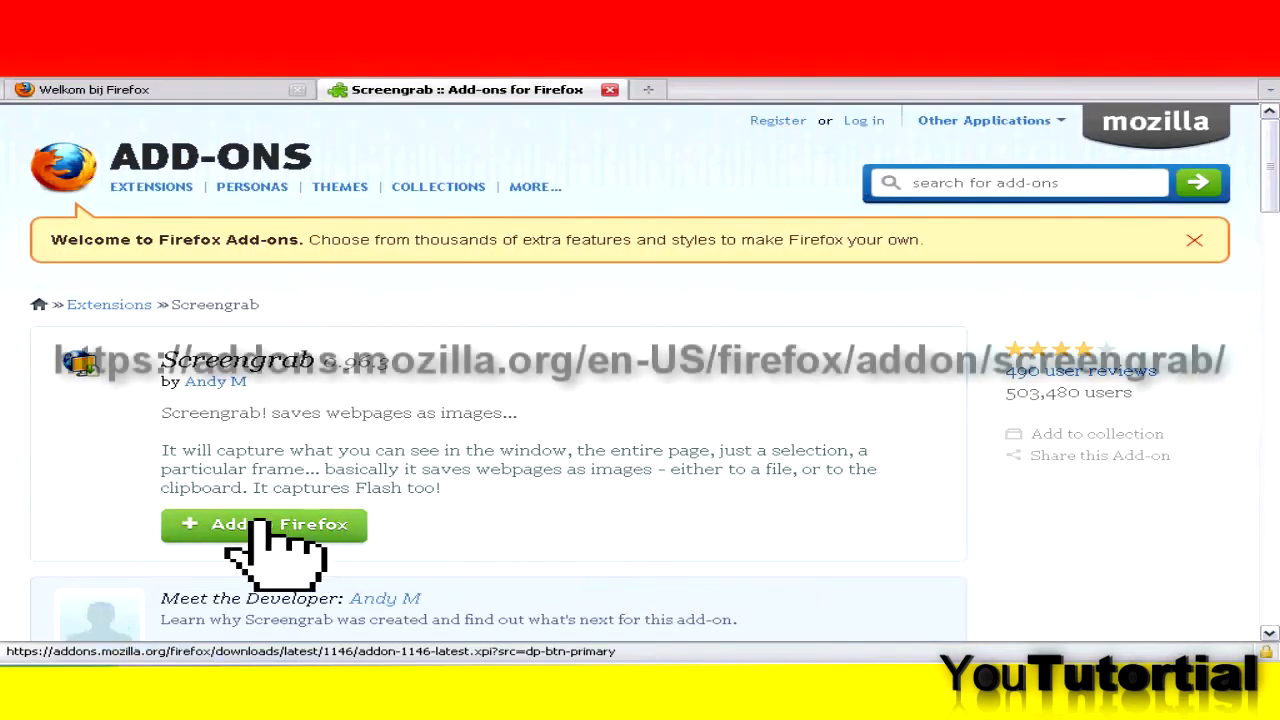
- Add Screengrab to Firefox and confirm 'Nu installeren'
click(263, 524)
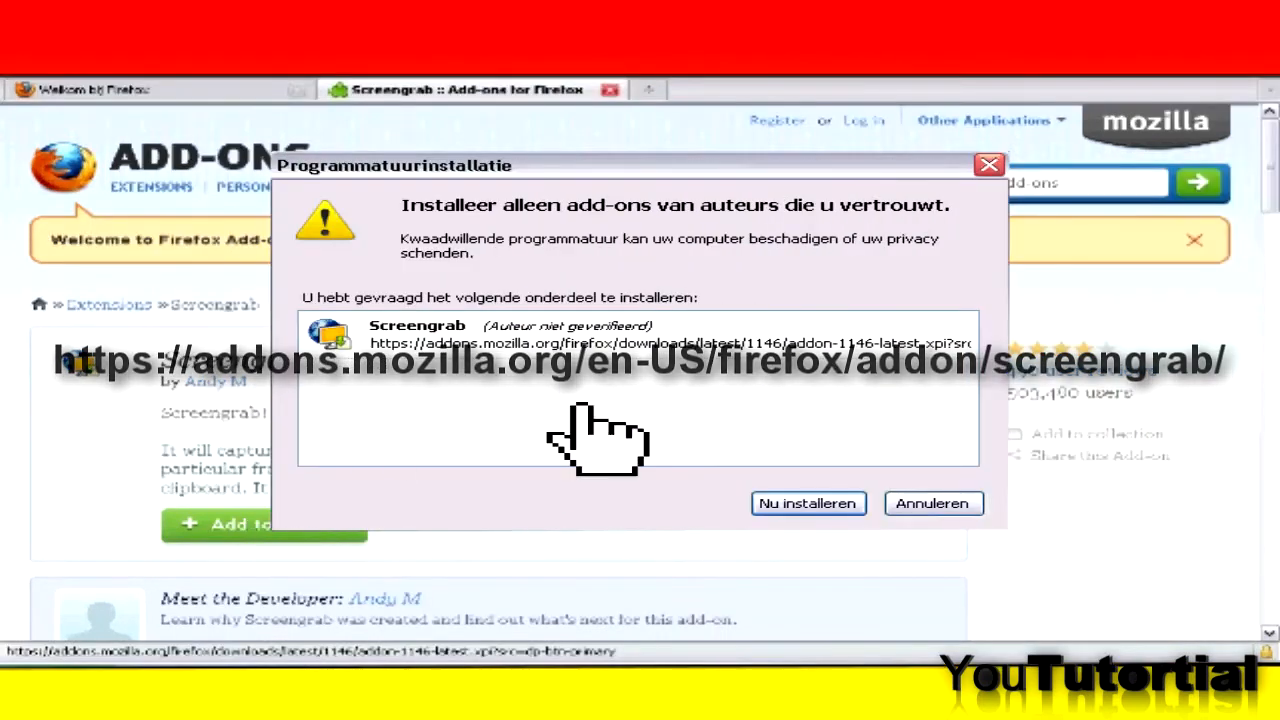
click(807, 503)
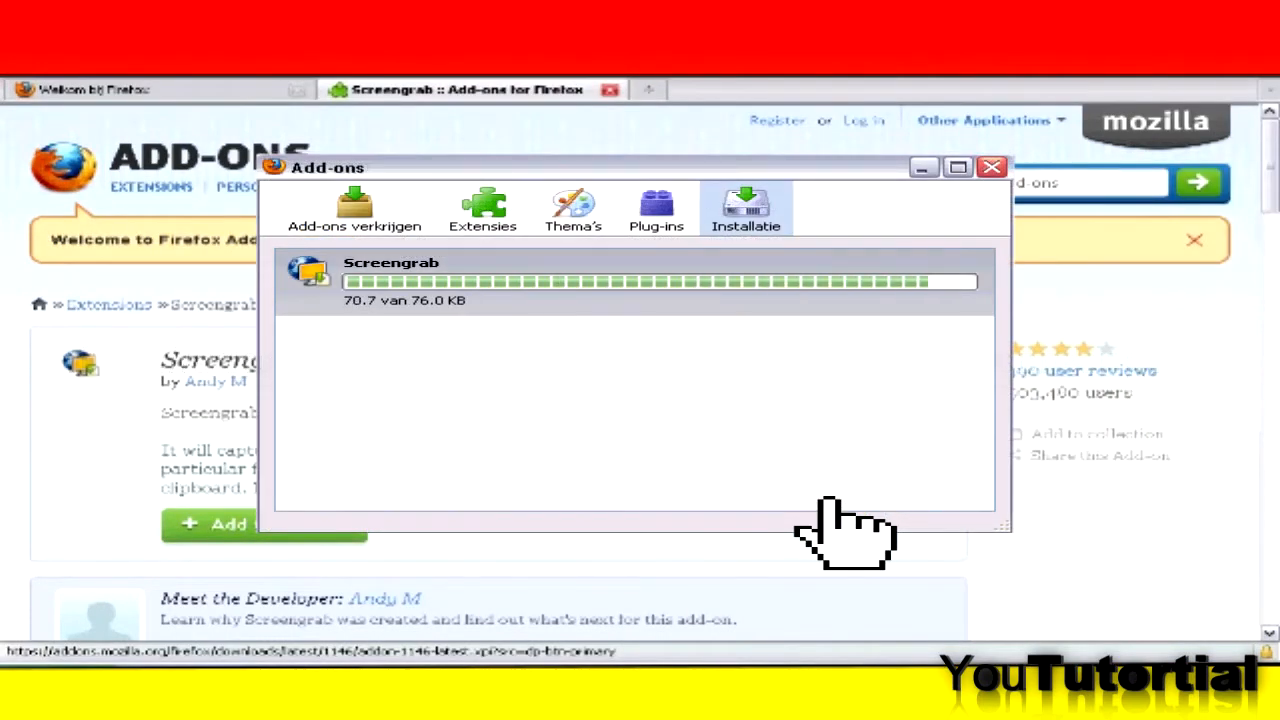
click(470, 87)
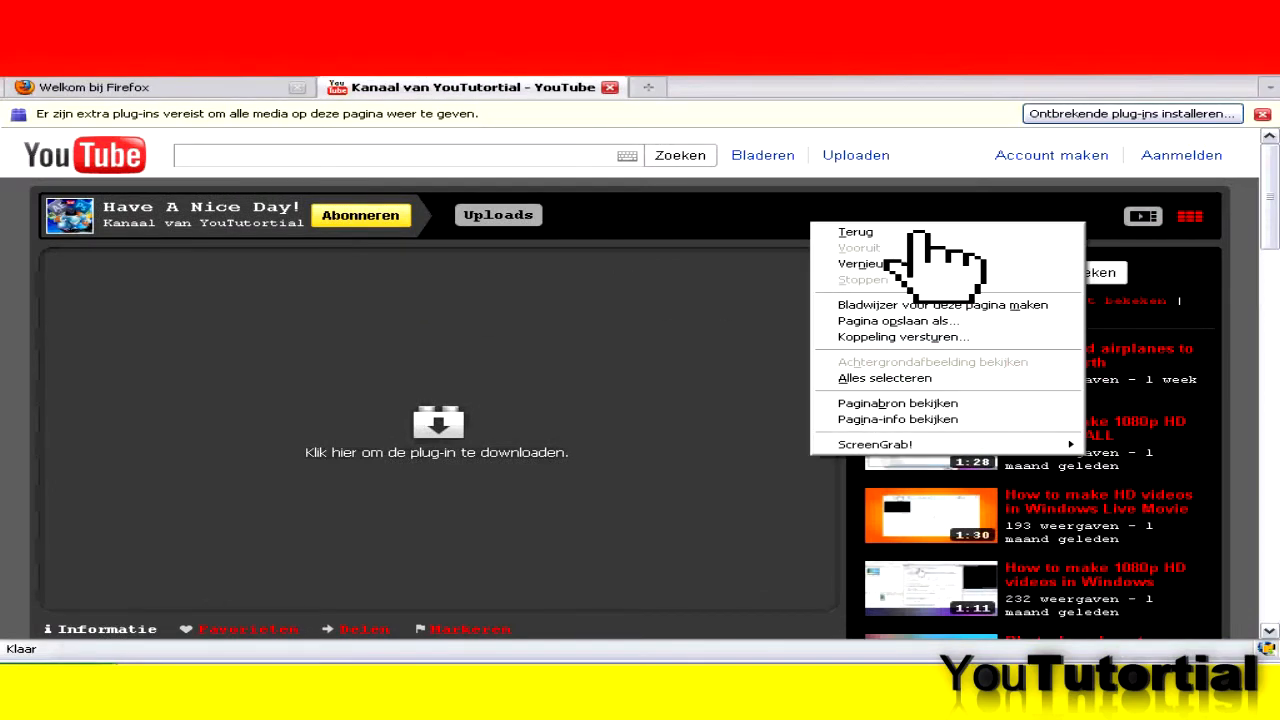
mouse_move(875, 444)
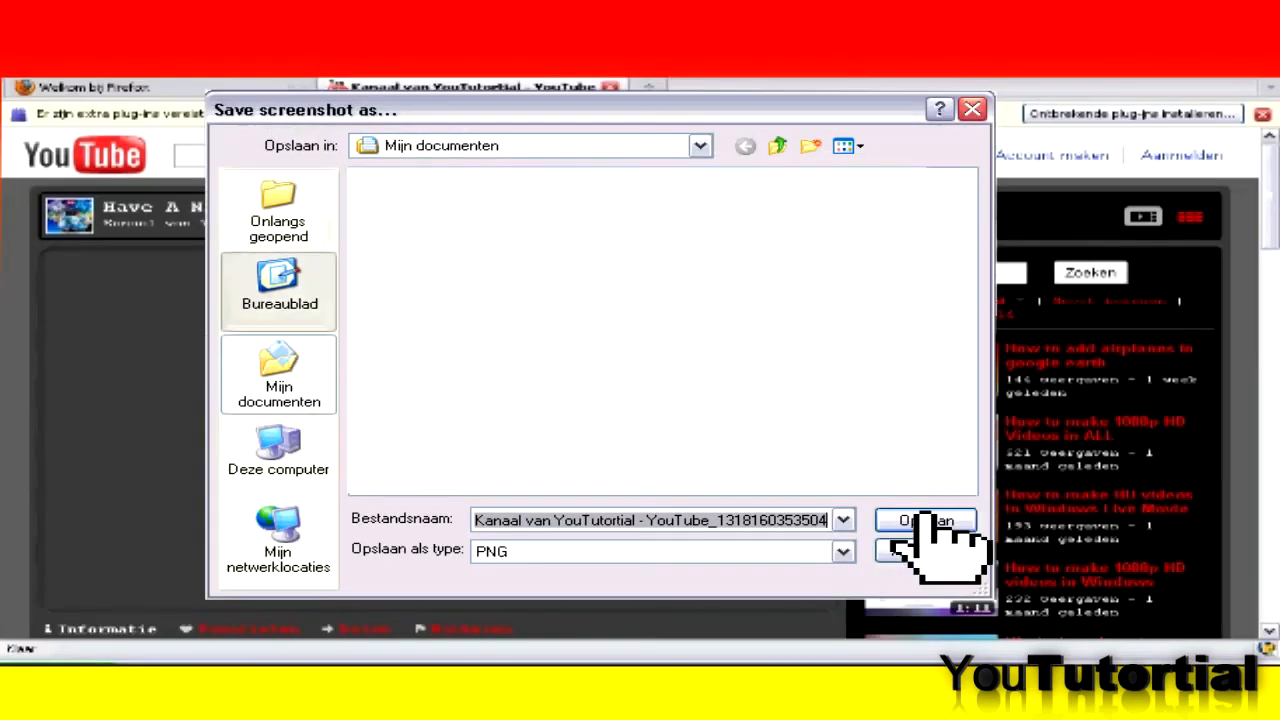
- Save the entire YouTube channel page as a PNG in Mijn documenten via ScreenGrab
click(923, 520)
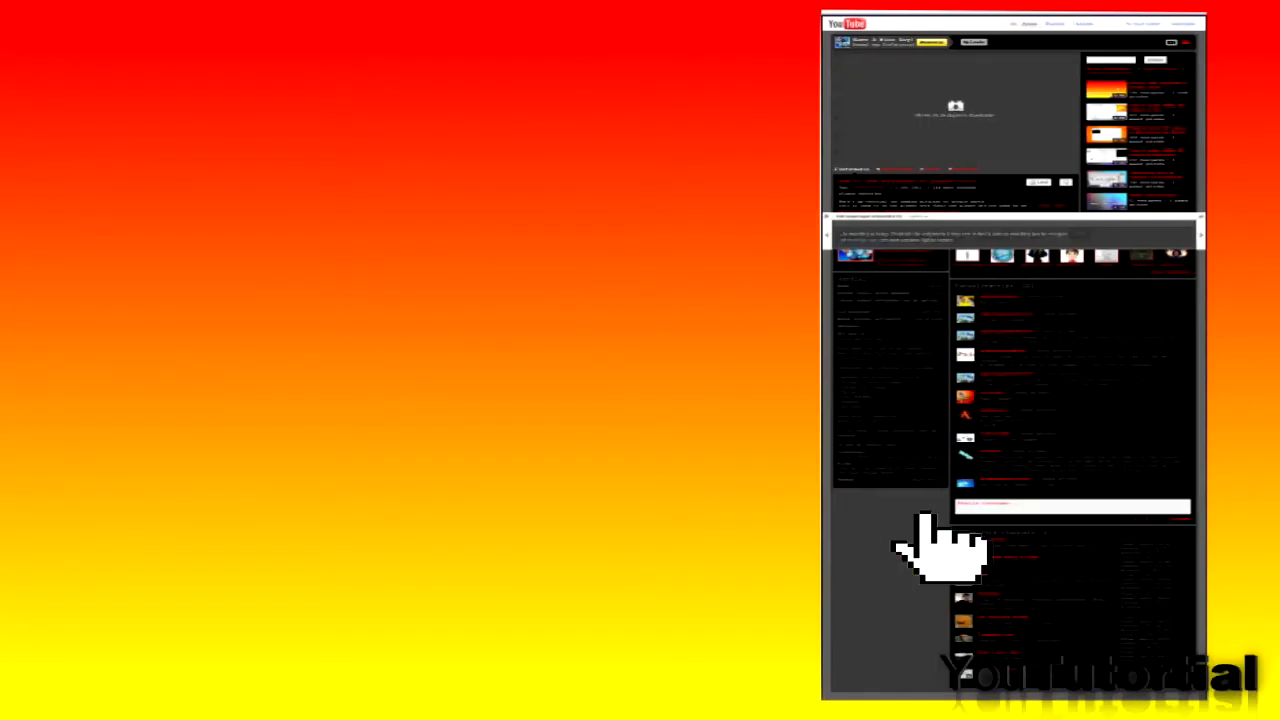